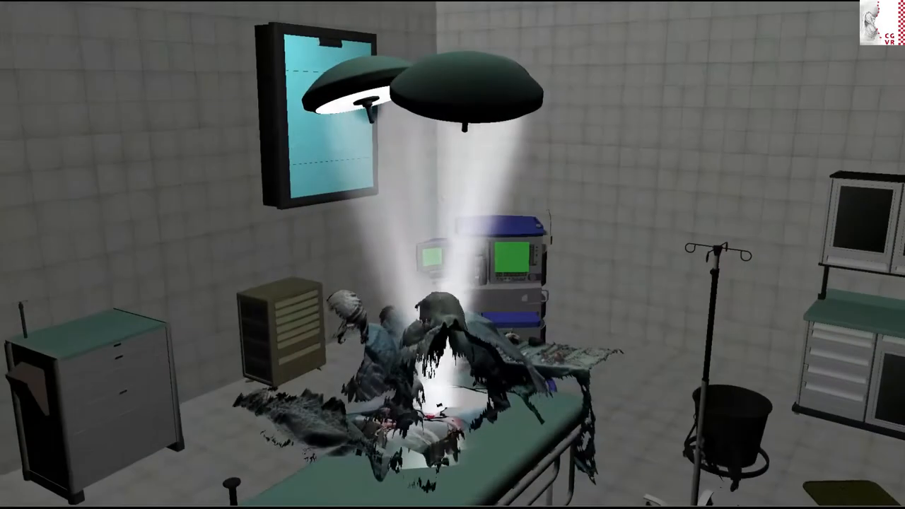
pyautogui.moveTo(452, 255)
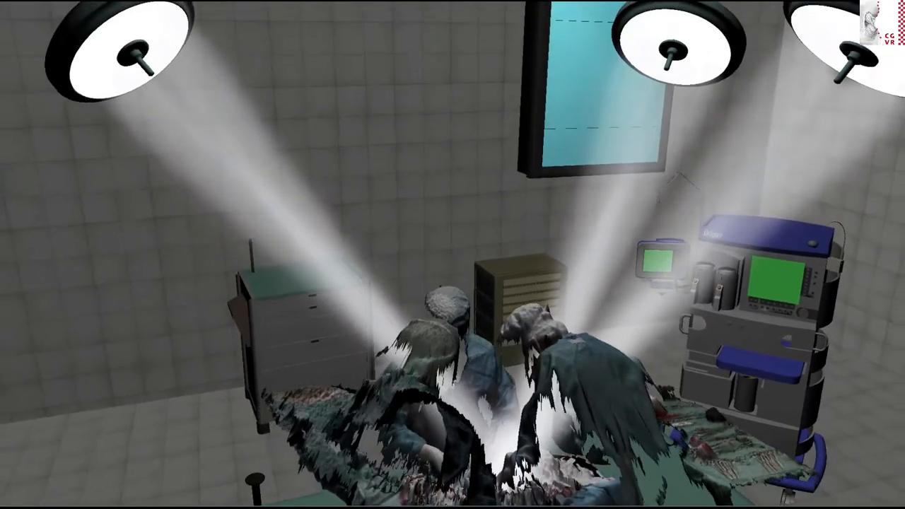
pyautogui.moveTo(452, 254)
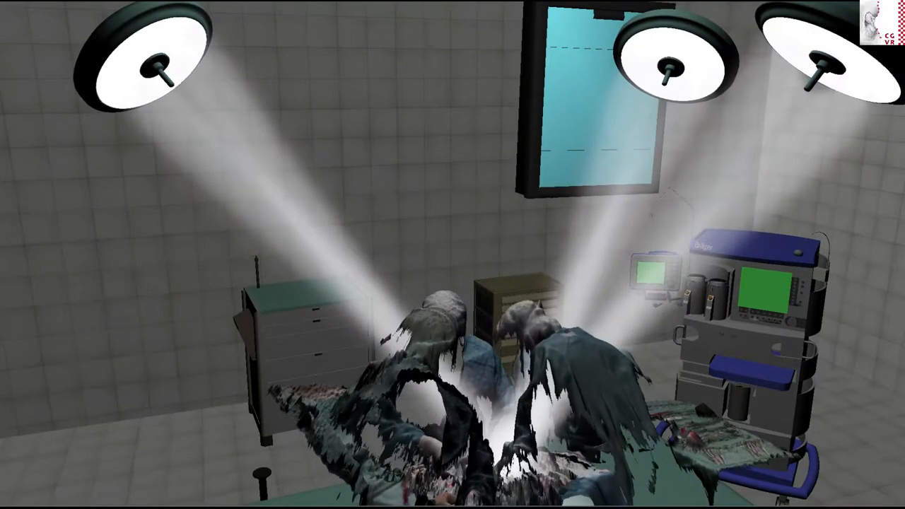